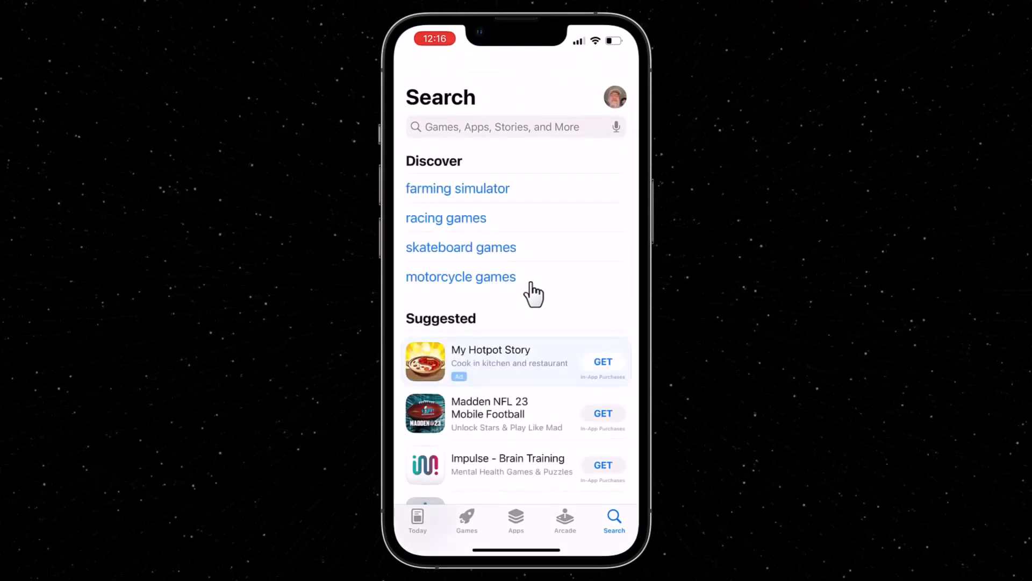
Step: Find 'sap build apps preview' in the App Store, install it and launch it
type("sap build apps preview")
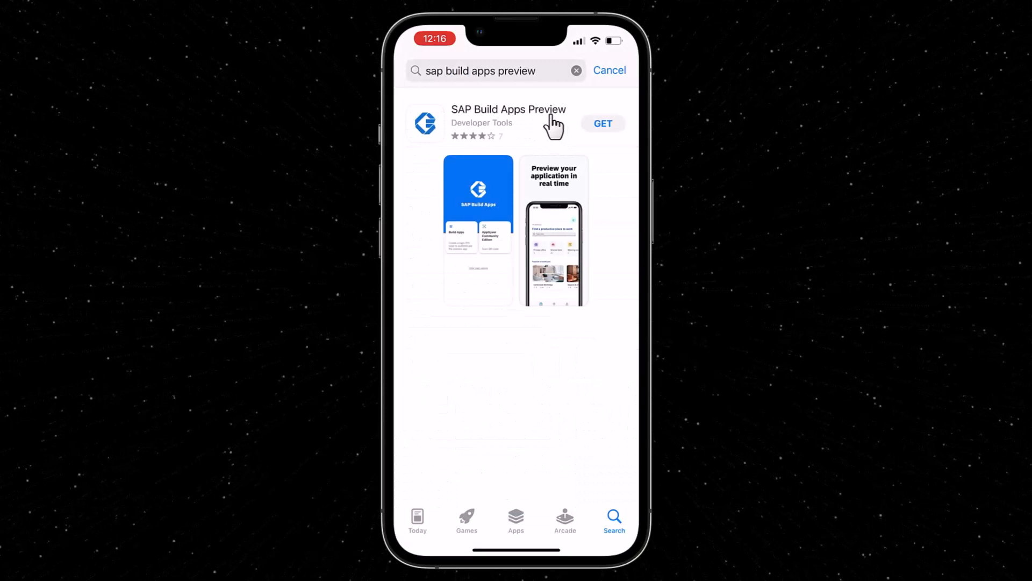
left_click(602, 123)
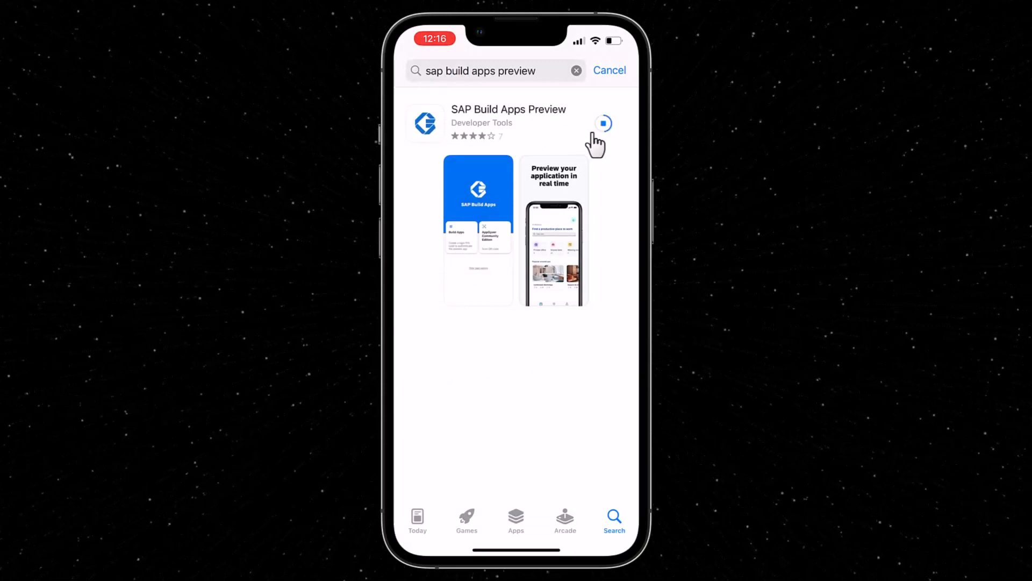
left_click(602, 123)
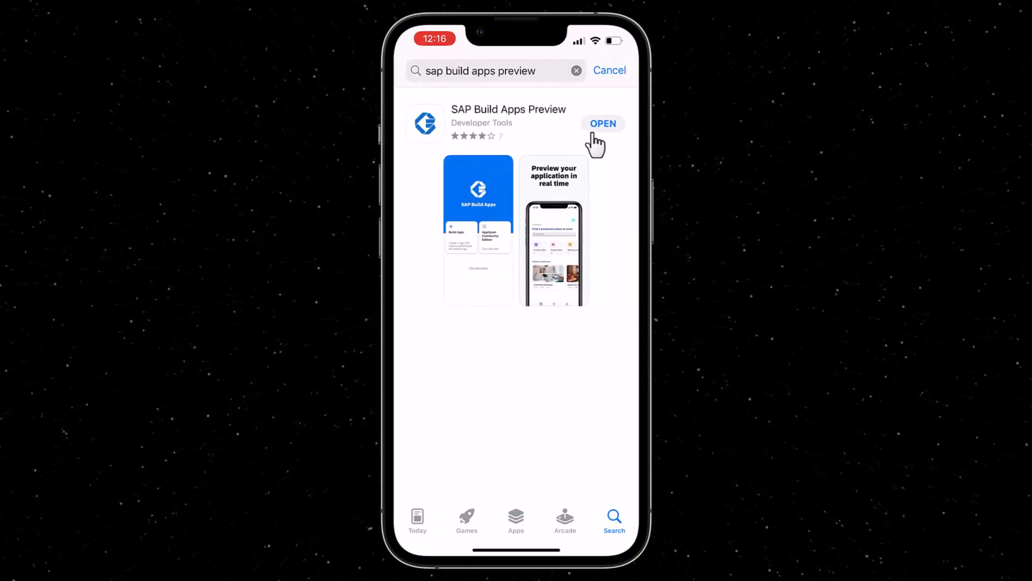
left_click(602, 123)
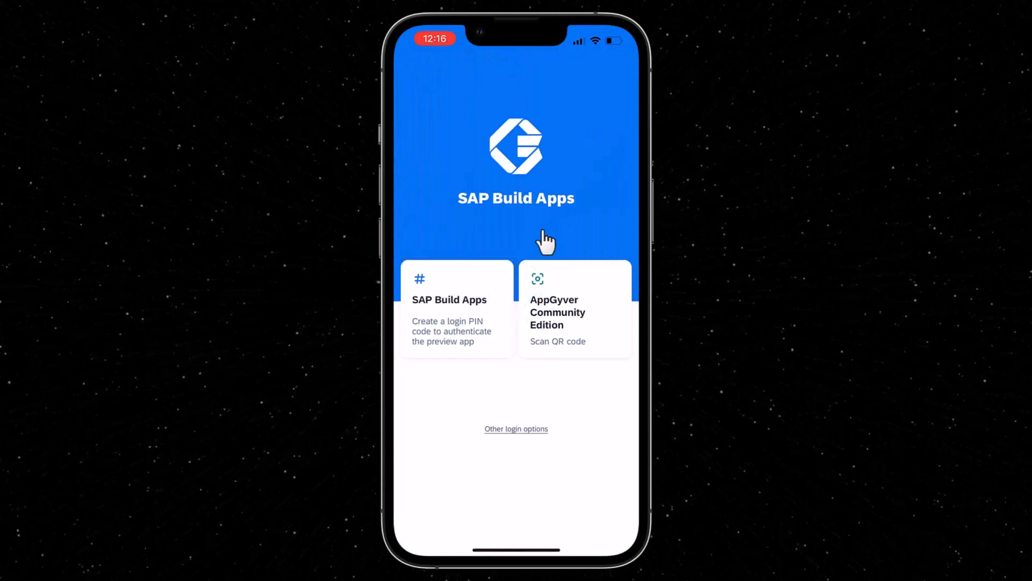
Step: Create a temporary SAP Build Apps login PIN and bring up the Earthquakes app's Launch options in the web editor
left_click(456, 310)
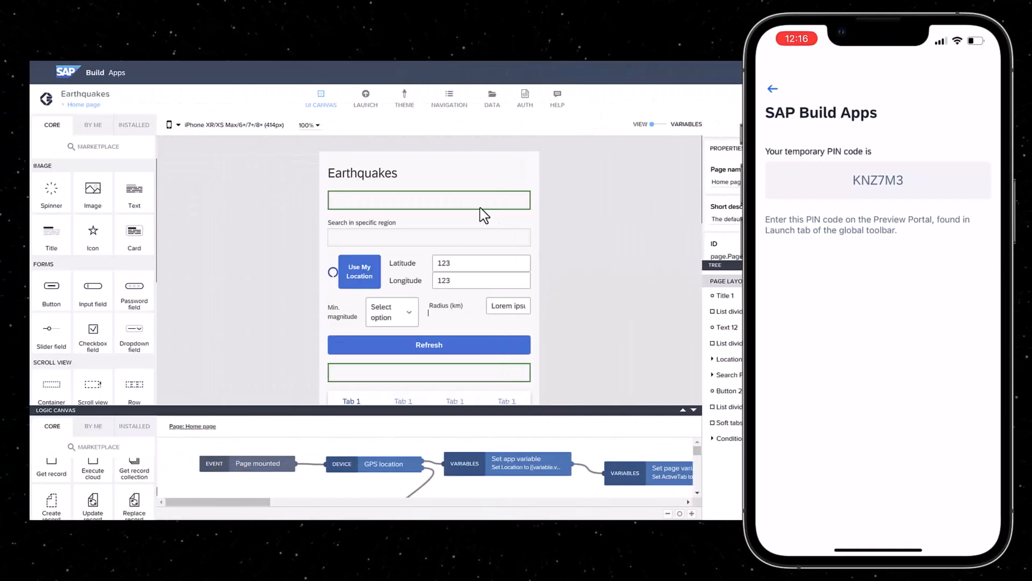
left_click(365, 97)
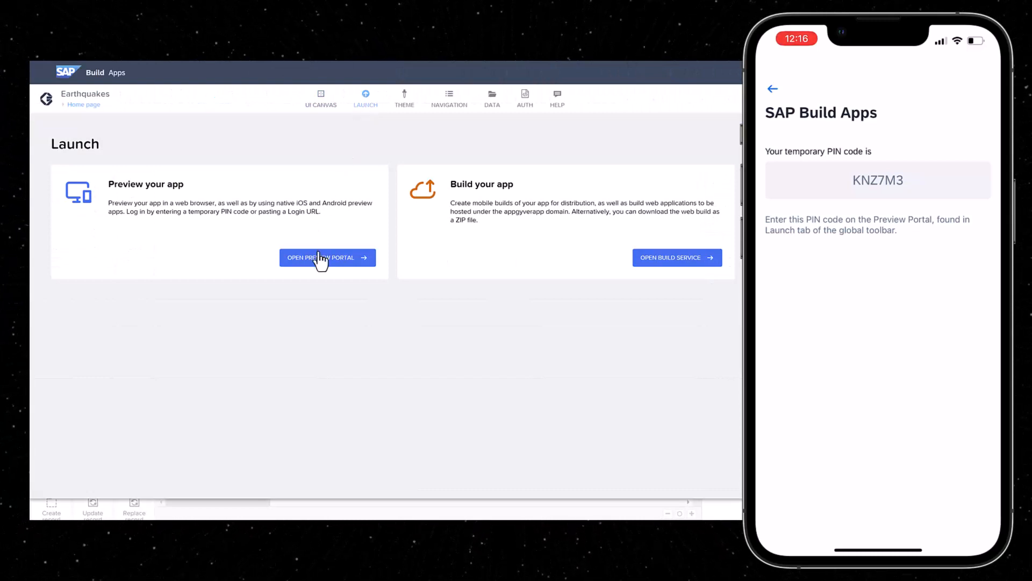
left_click(327, 257)
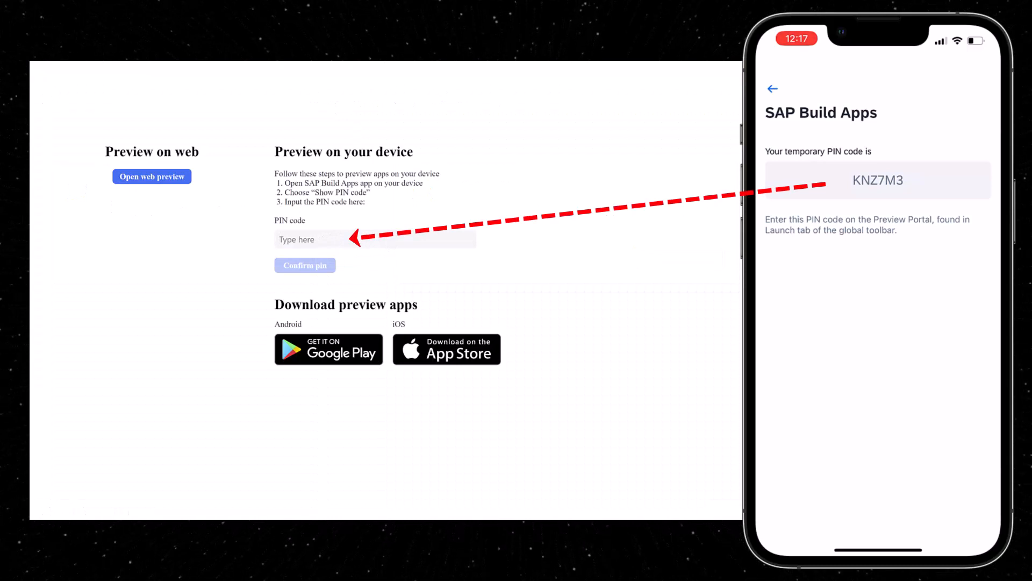
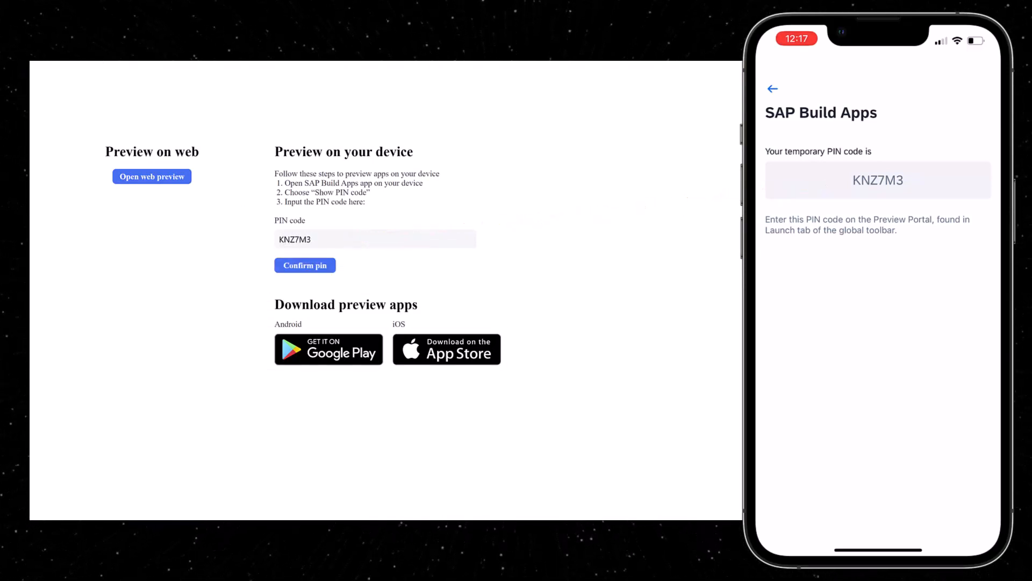
left_click(304, 266)
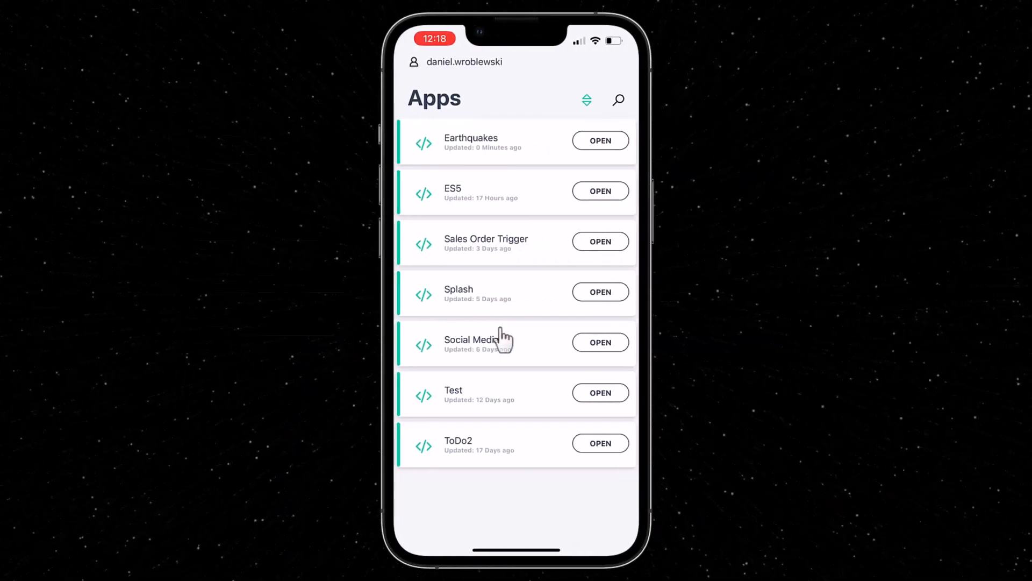
mouse_move(585, 154)
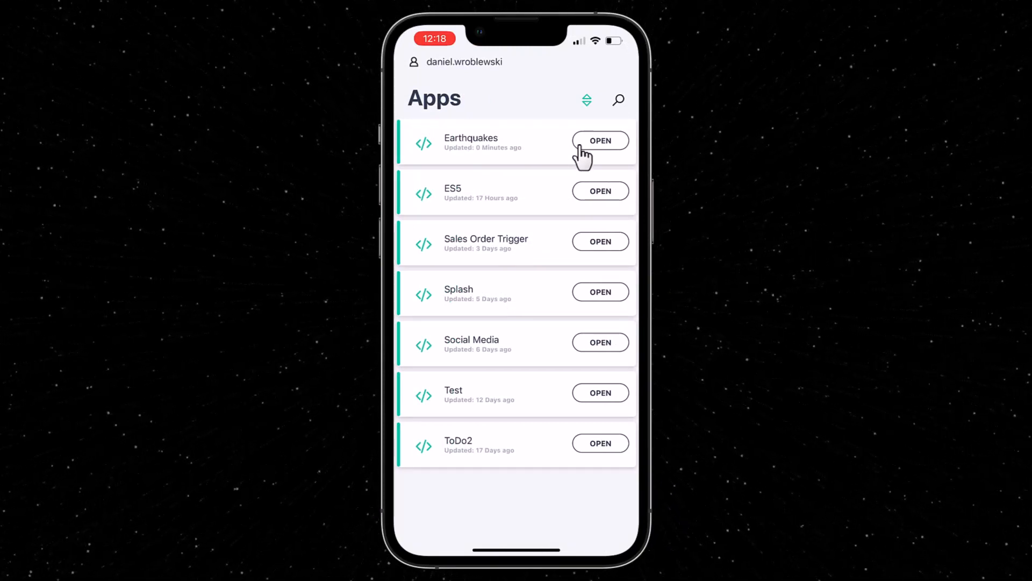
Step: Open the Earthquakes app from the preview app's Apps list
left_click(600, 140)
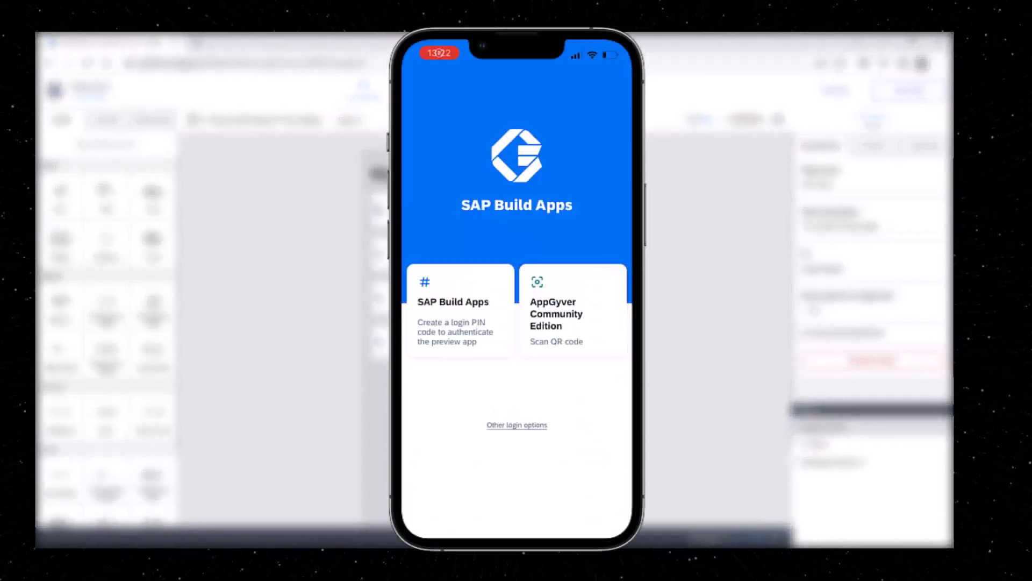
Step: Choose AppGyver Community Edition QR login, show the web Launch options and allow camera access for scanning
left_click(571, 310)
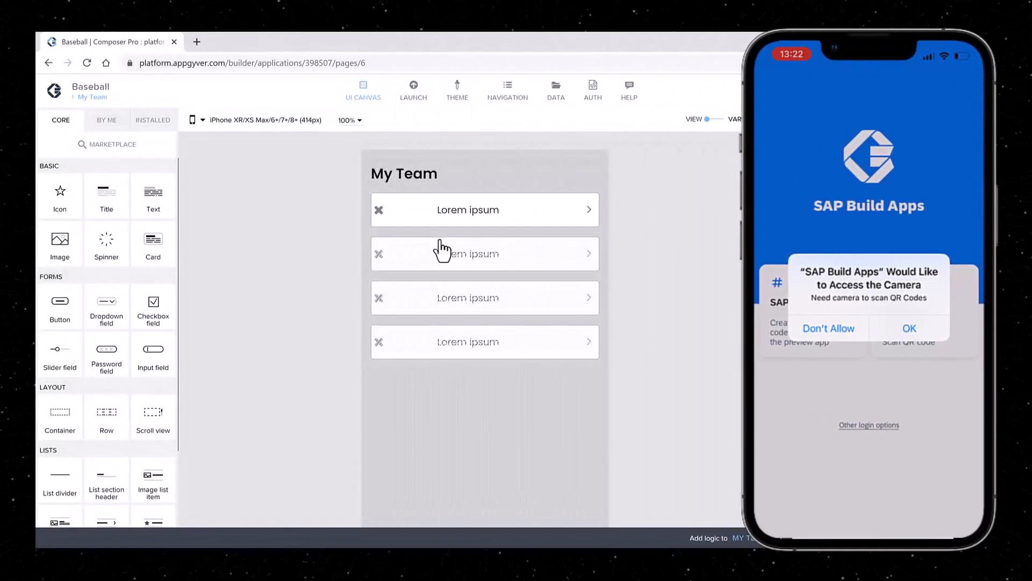
left_click(413, 89)
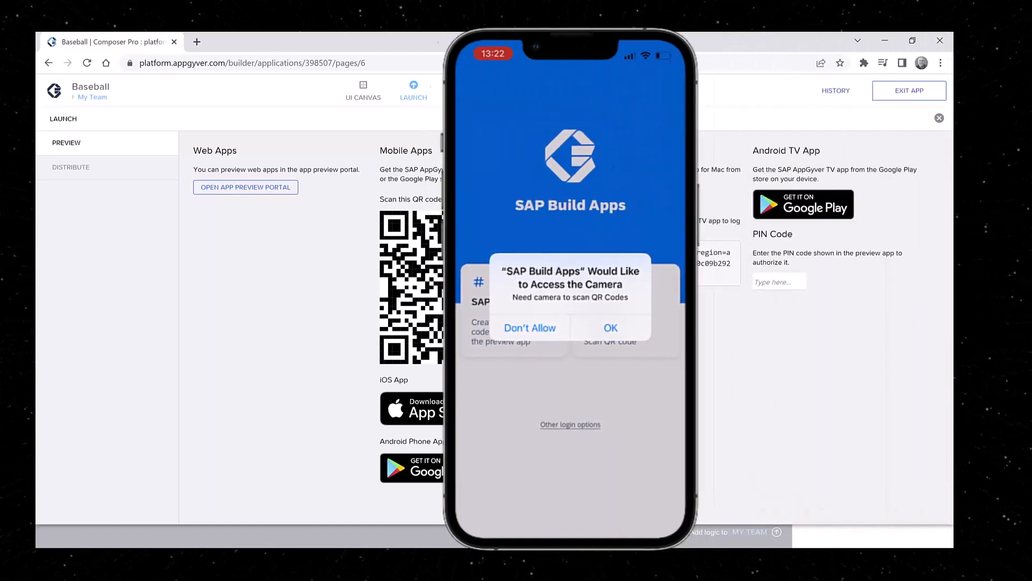
left_click(610, 328)
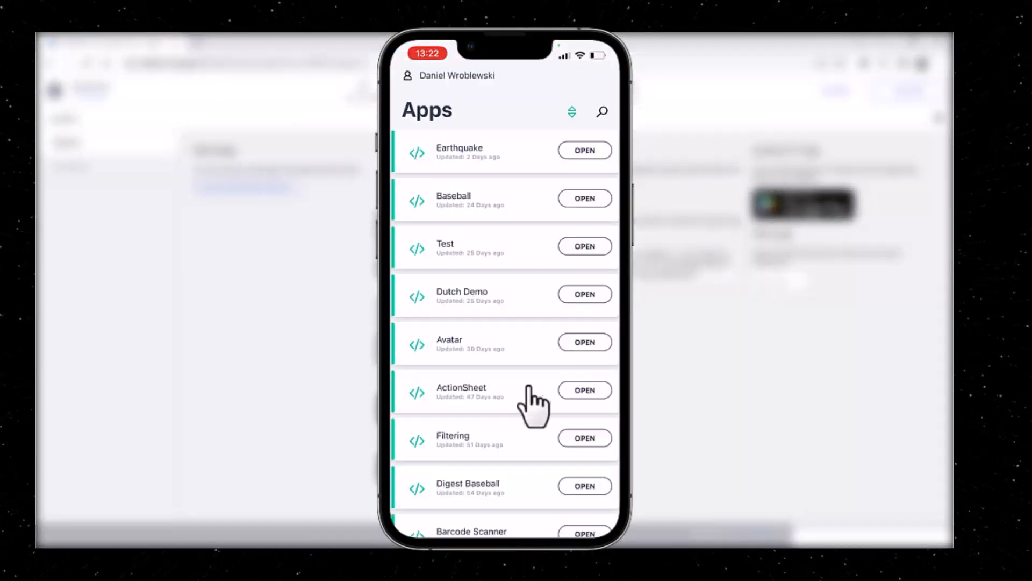
Step: Open the ActionSheet app from the AppGyver account's Apps list
left_click(584, 389)
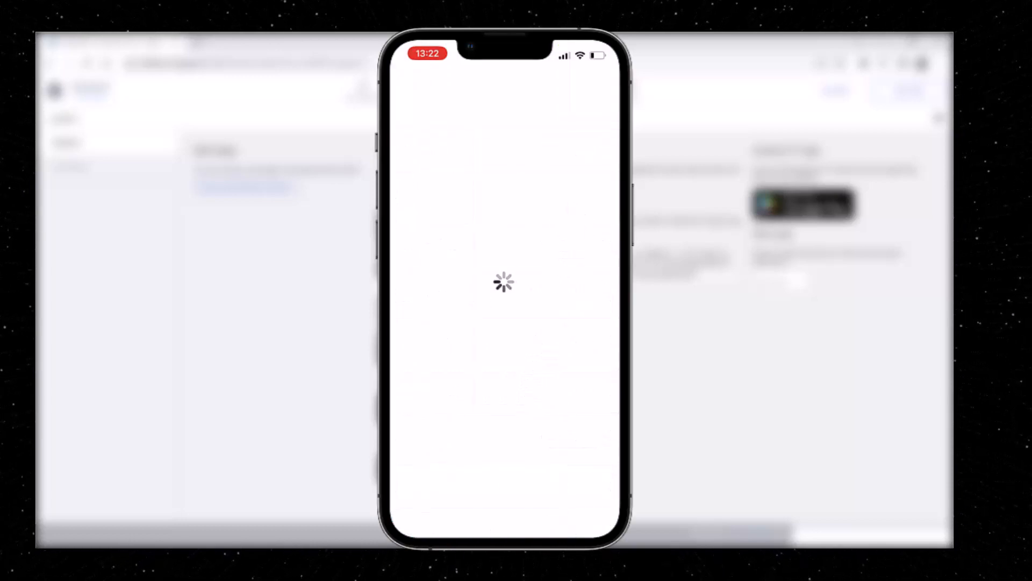